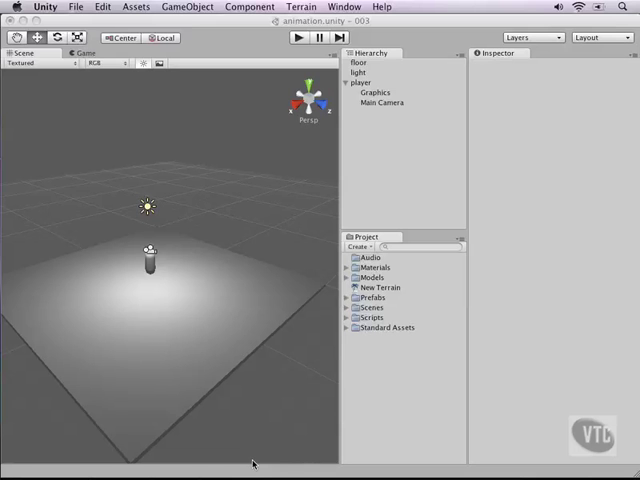
Switch the scene to Top view and select the floor slab
left_click(309, 92)
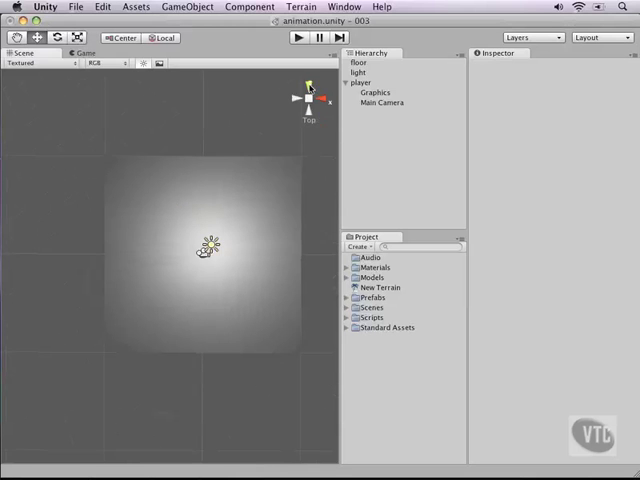
left_click(367, 64)
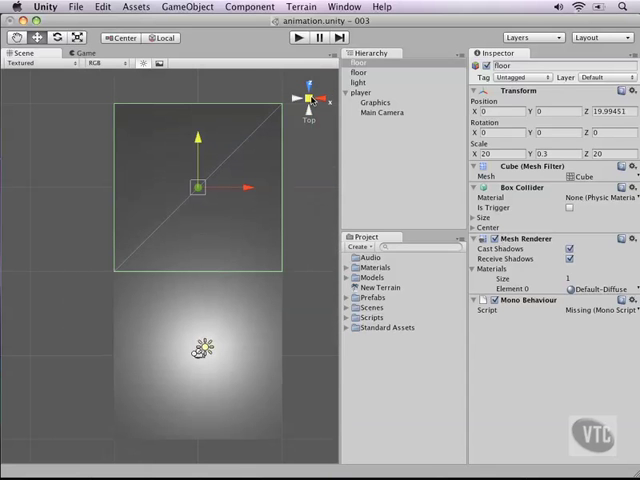
Add a new cube through the GameObject create menu
left_click(309, 100)
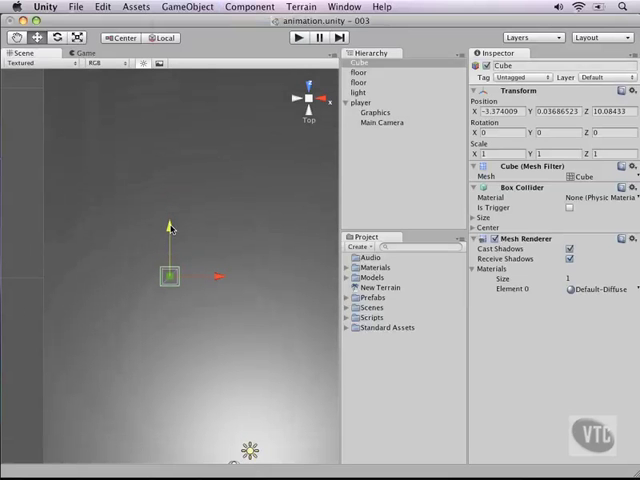
mouse_move(143, 184)
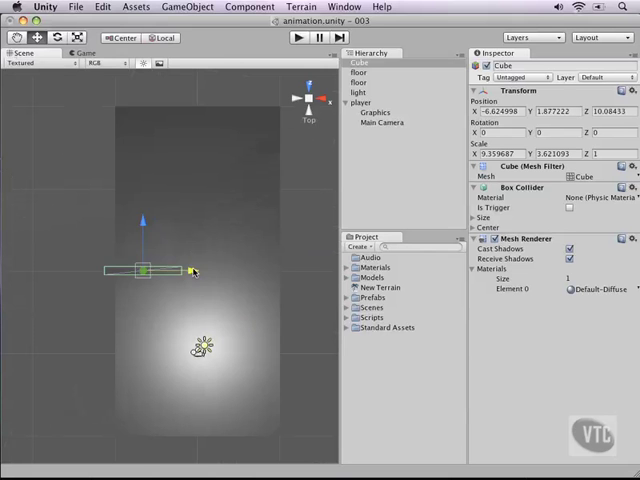
Duplicate the wall cube and shift the copy sideways along the floor
left_click(101, 7)
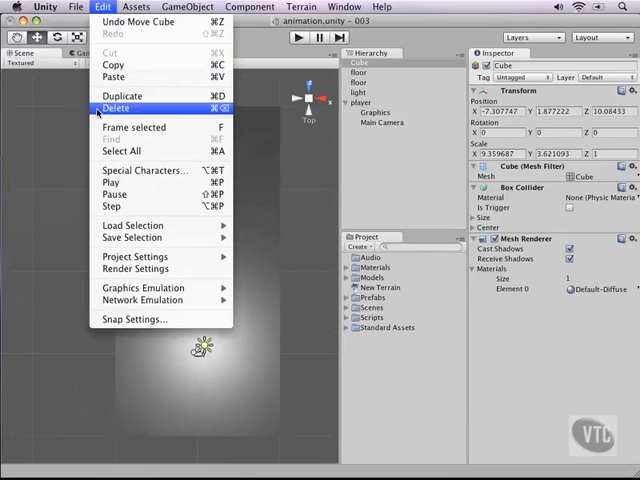
left_click(120, 95)
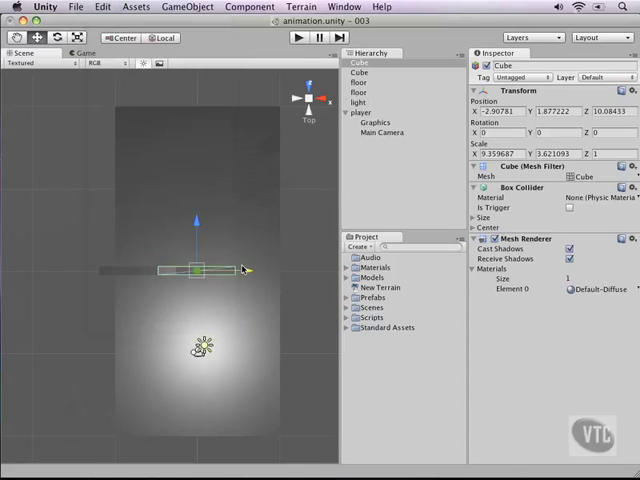
left_click_drag(195, 268, 255, 268)
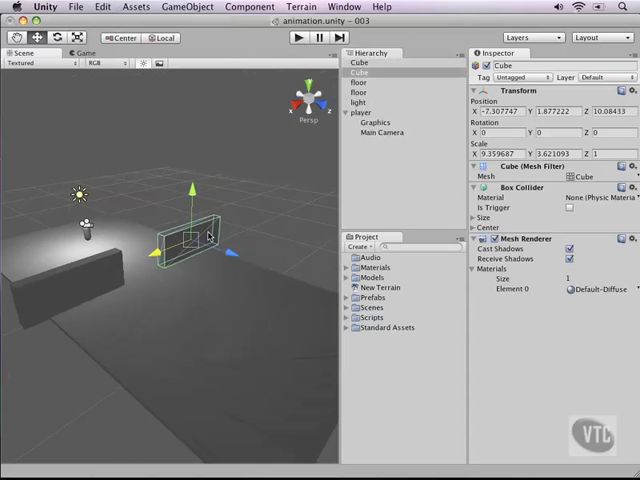
mouse_move(287, 135)
type("wall")
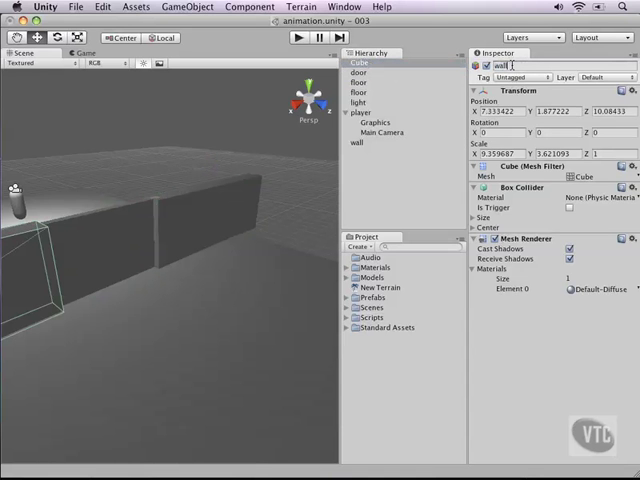
Select the door object
left_click(362, 62)
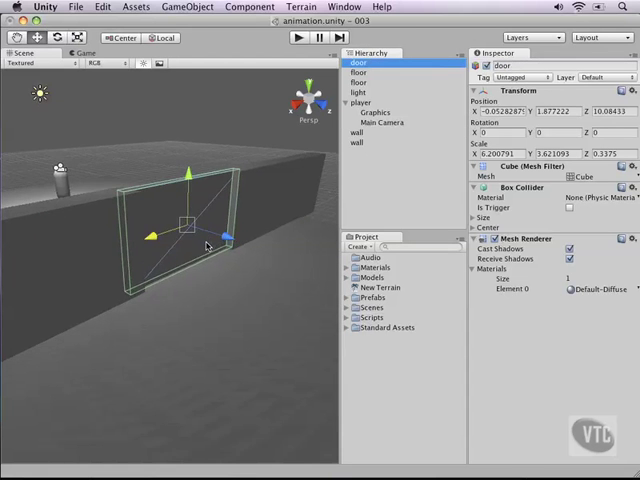
mouse_move(226, 130)
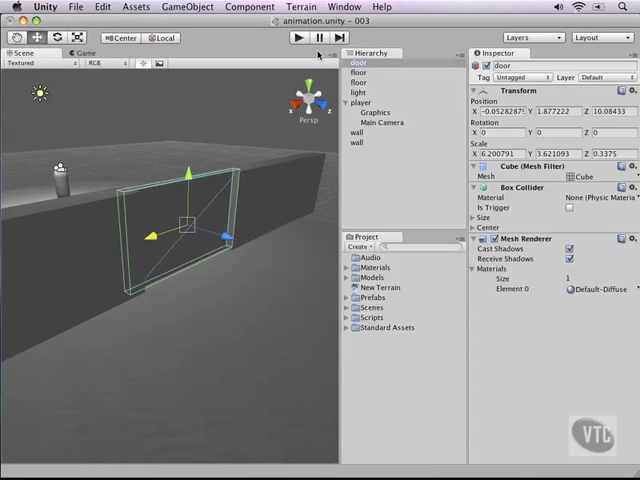
mouse_move(328, 58)
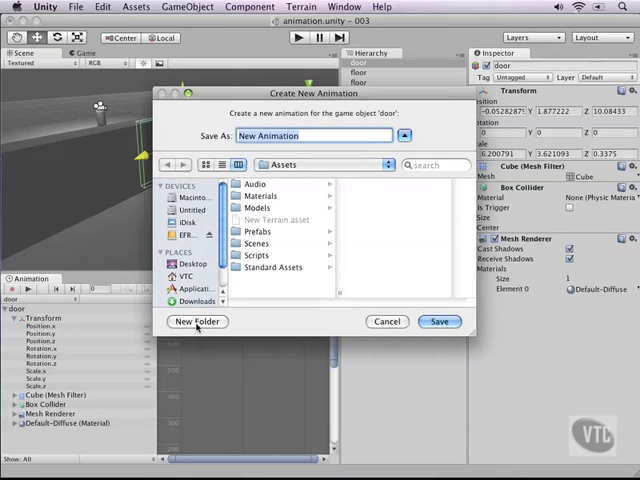
Create an Animations folder and save the door_open clip inside it
left_click(197, 321)
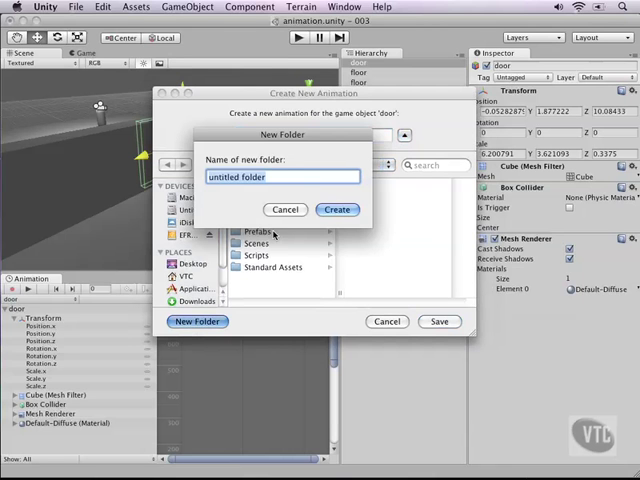
type("Animations")
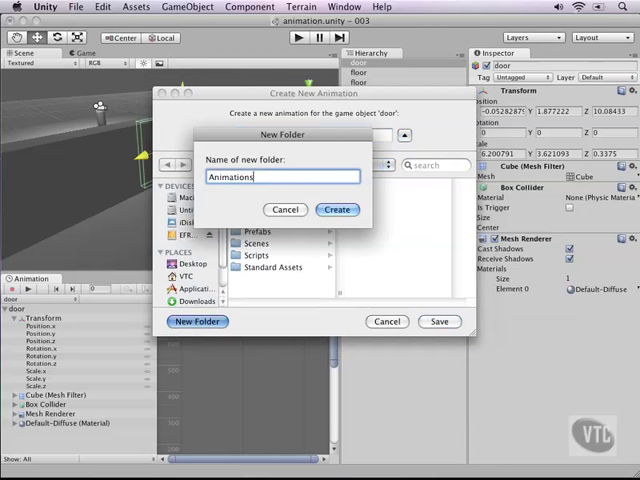
left_click(337, 209)
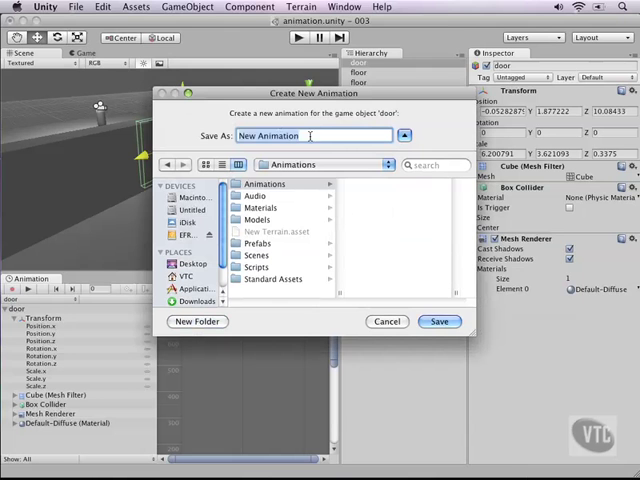
type("door_o")
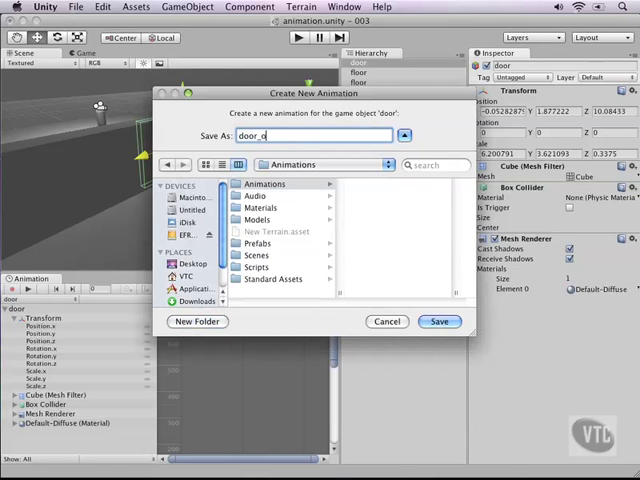
left_click(439, 321)
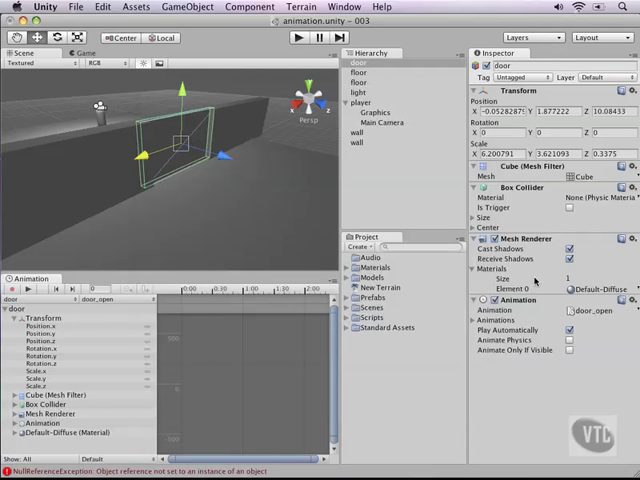
mouse_move(575, 289)
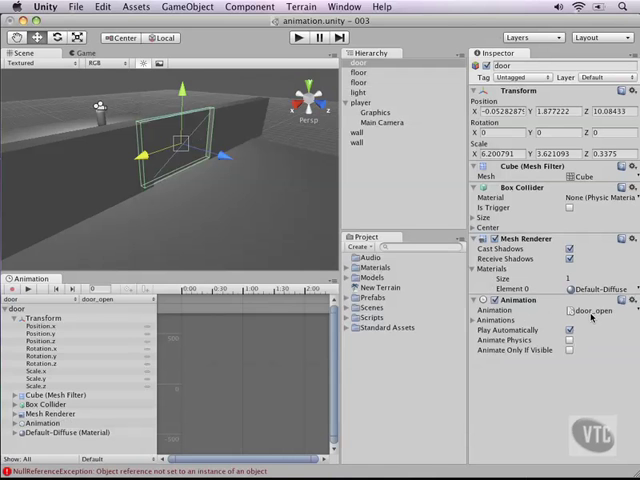
Turn on keyframe recording for the door's door_open clip
left_click(595, 311)
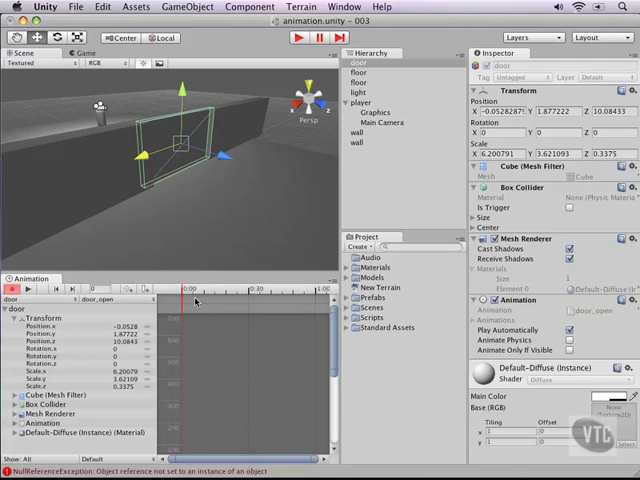
mouse_move(186, 293)
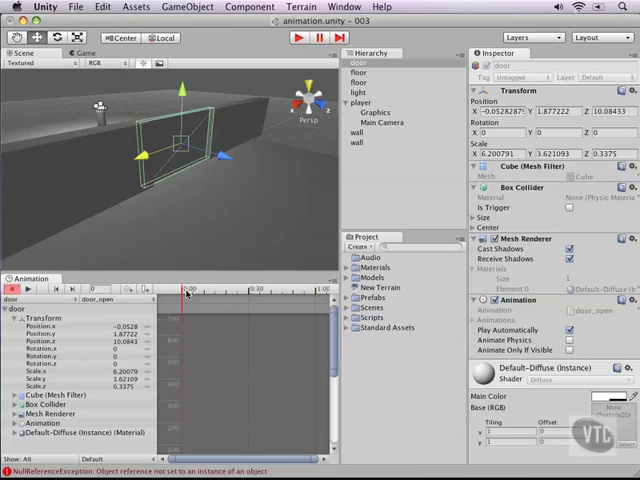
mouse_move(199, 294)
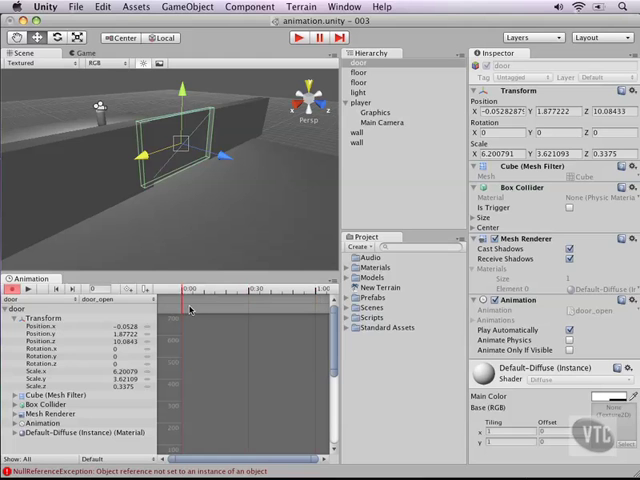
mouse_move(208, 321)
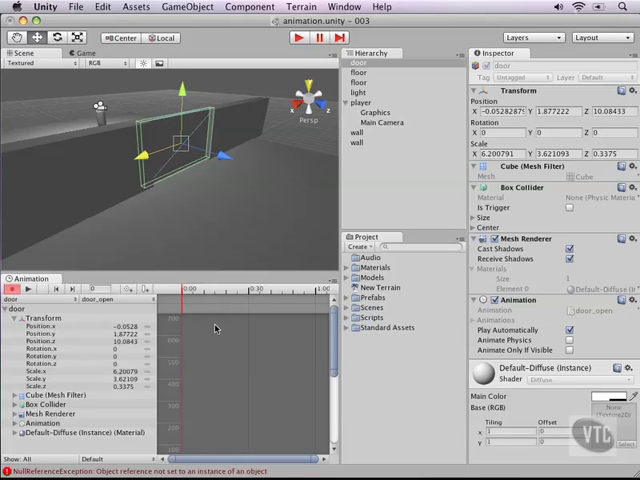
mouse_move(201, 320)
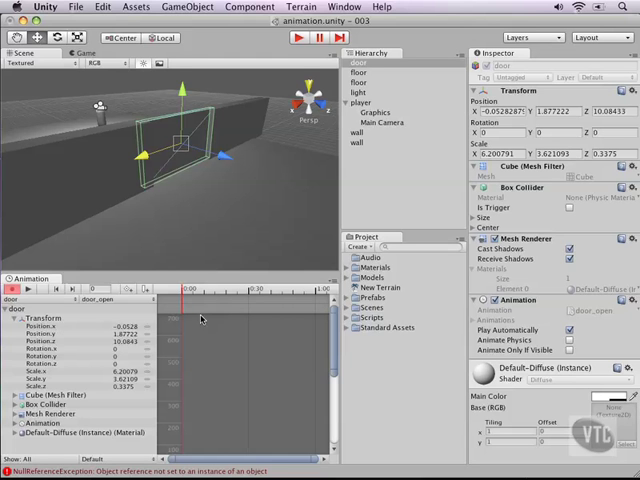
mouse_move(177, 118)
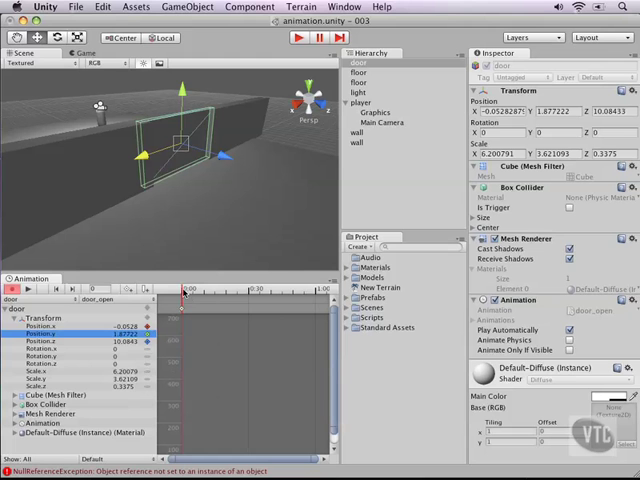
Drag the timeline playhead to 0:30
left_click_drag(180, 290, 262, 290)
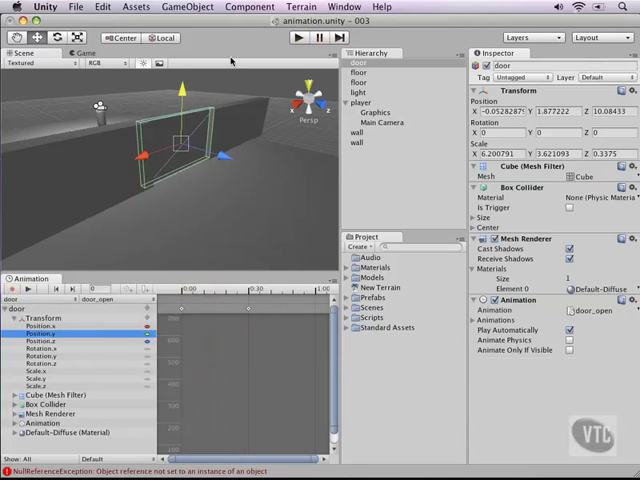
Show the door_open position curves between the two keyframes
left_click(294, 37)
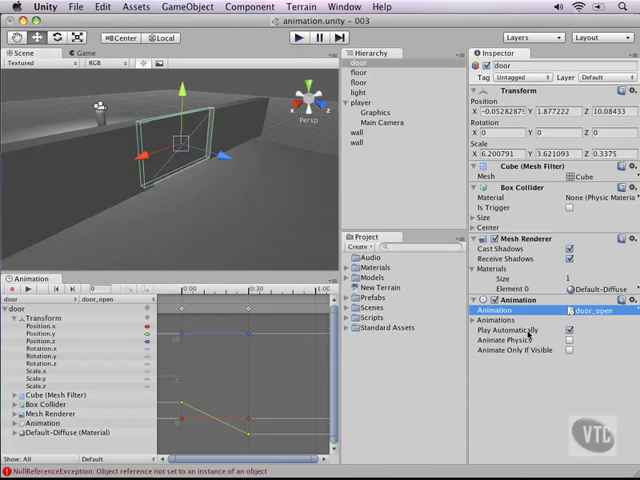
left_click(579, 340)
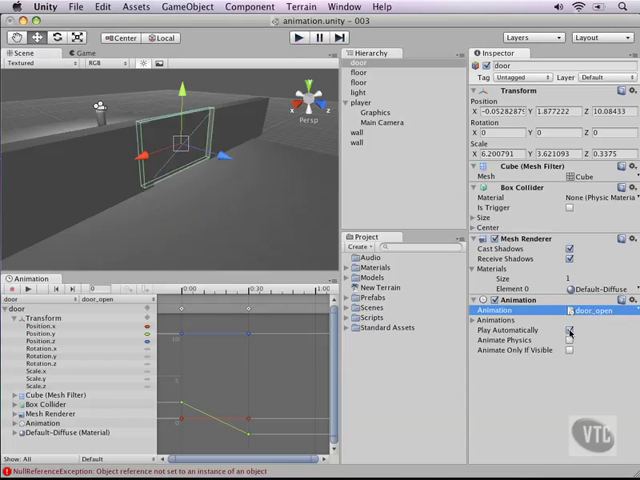
Disable Play Automatically for door_open and run a play test
left_click(294, 38)
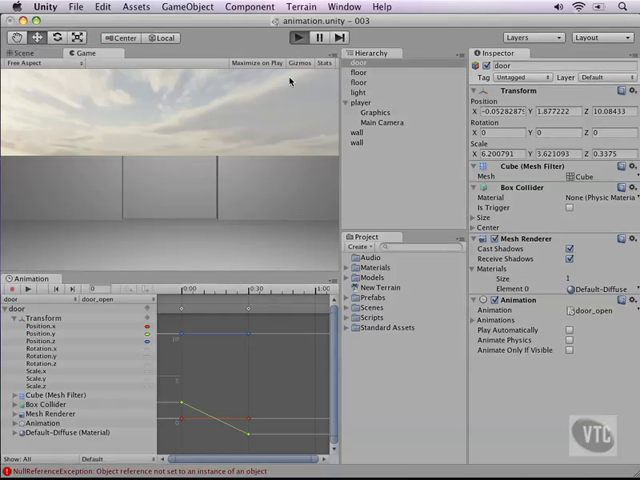
left_click(297, 37)
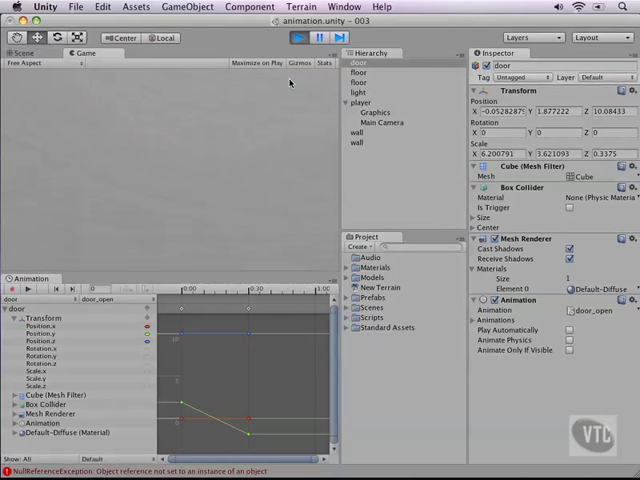
left_click(299, 37)
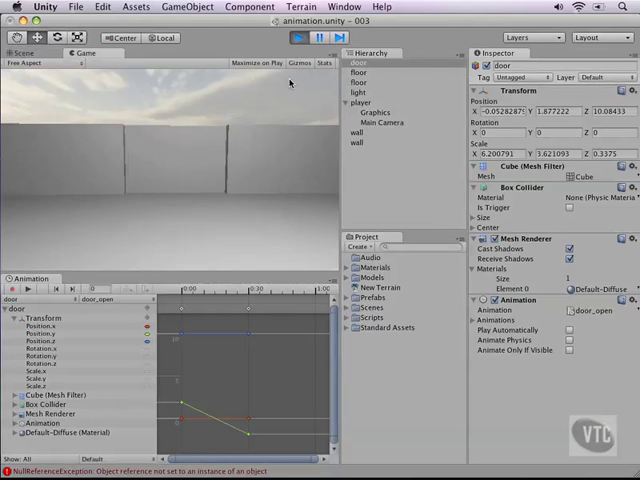